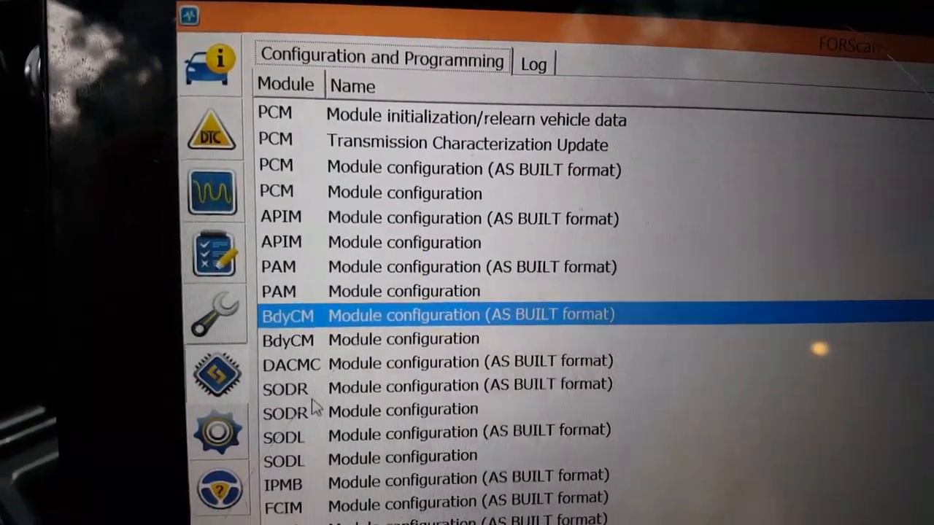
- Scroll the Configuration and Programming list to reach BdyCM Module configuration (AS BUILT format)
scroll("down", 3)
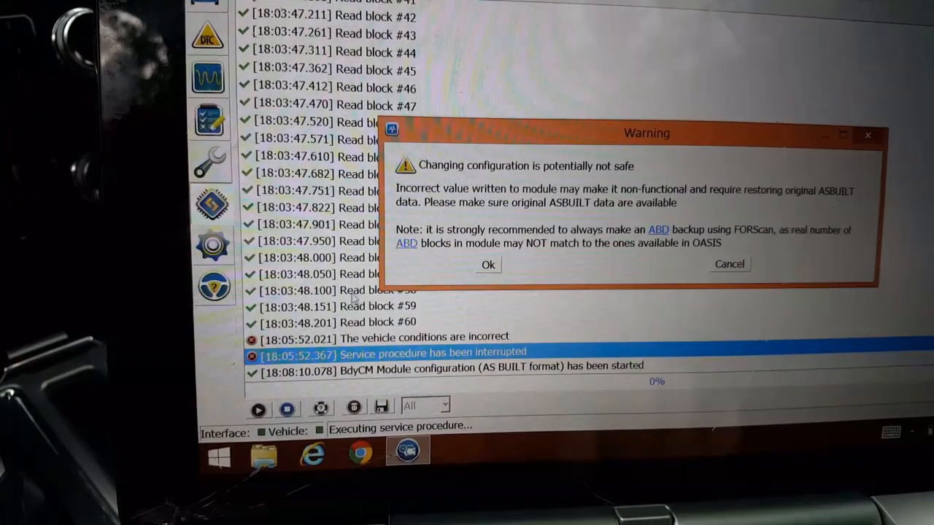
- Accept the unsafe-configuration warning to load the BdyCM As-Built block table
left_click(488, 265)
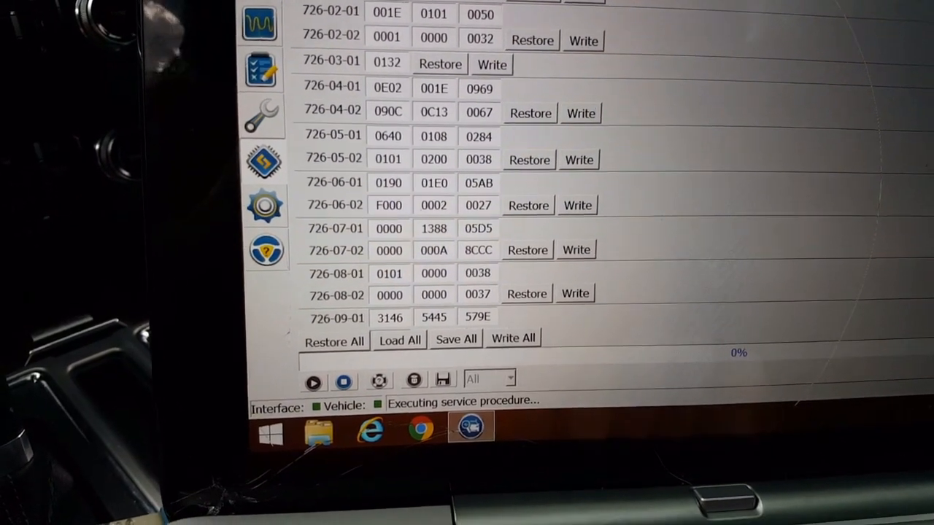
- Scroll to block 726-12-01 and set its middle value to 0A3B
scroll("down", 3)
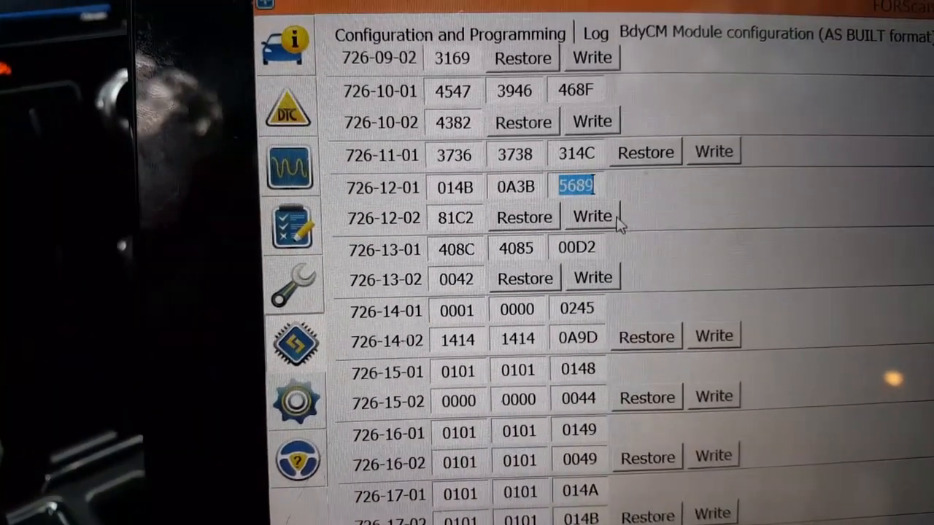
- Write the edited 726-12 block to the BdyCM module
left_click(592, 216)
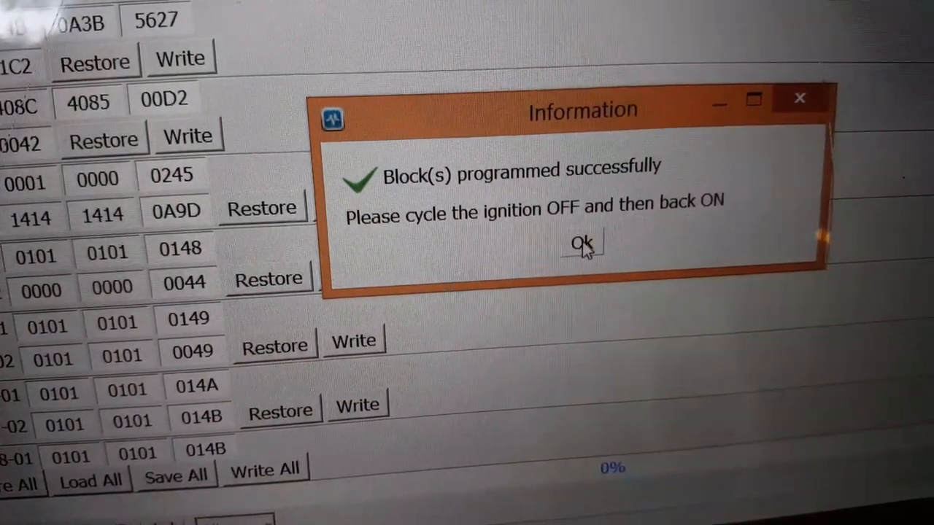
- Dismiss the programming success message, leaving 726-12-01 at 014B 0A3B 5627
left_click(581, 245)
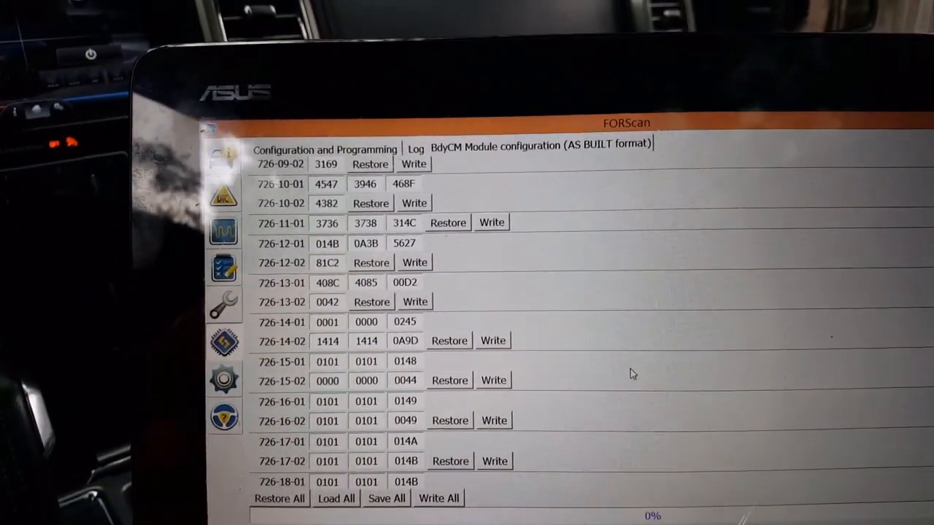